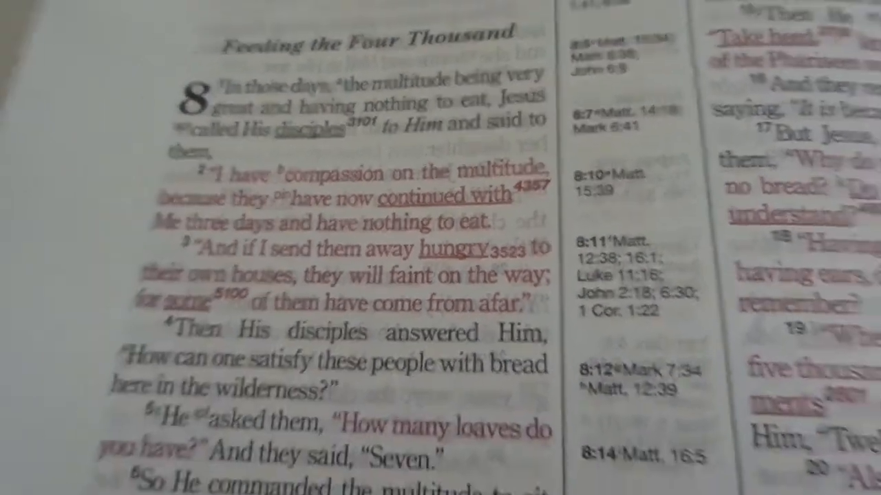
scroll("right", 3)
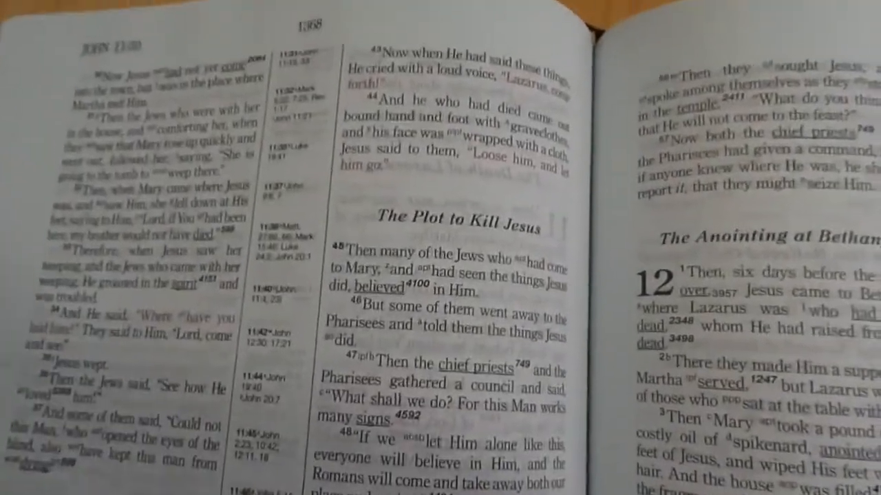
scroll("right", 3)
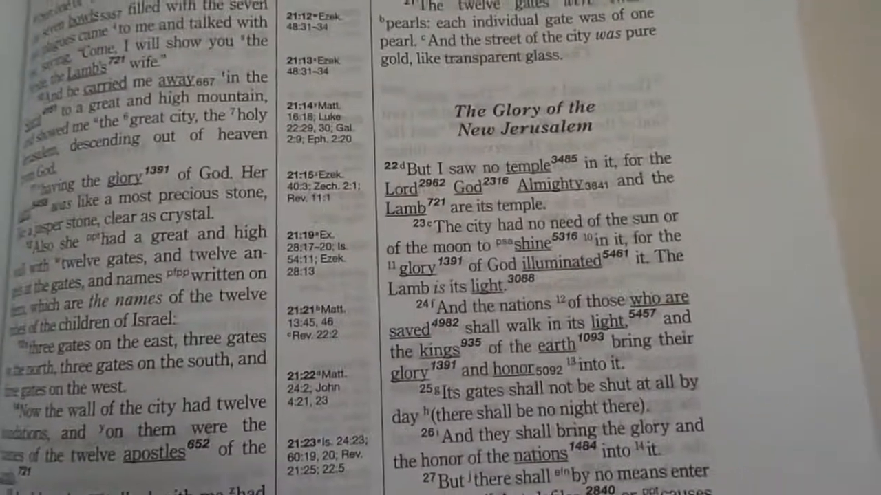